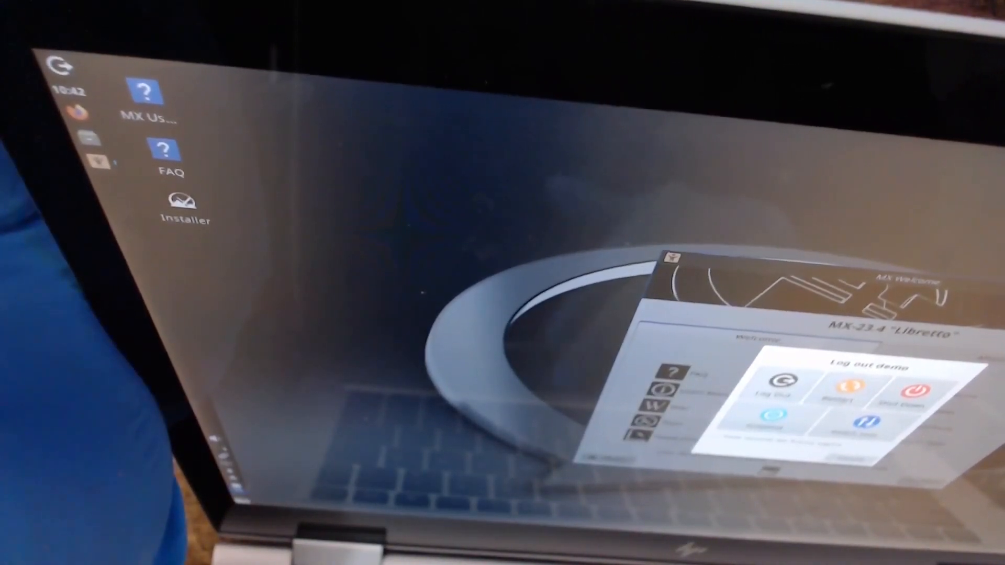
- Choose Shutdown in the Log Out dialog to power off the live session
click(918, 388)
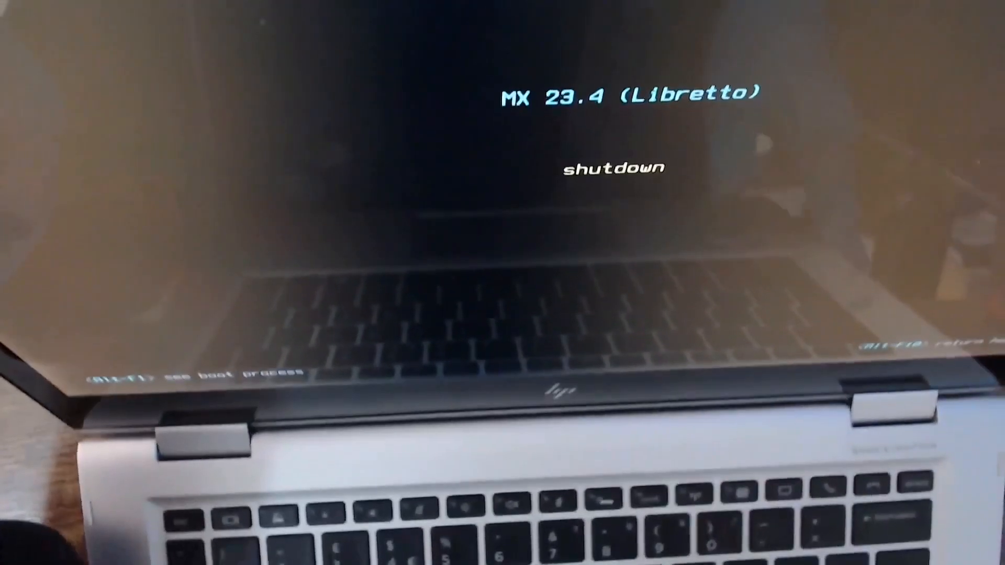